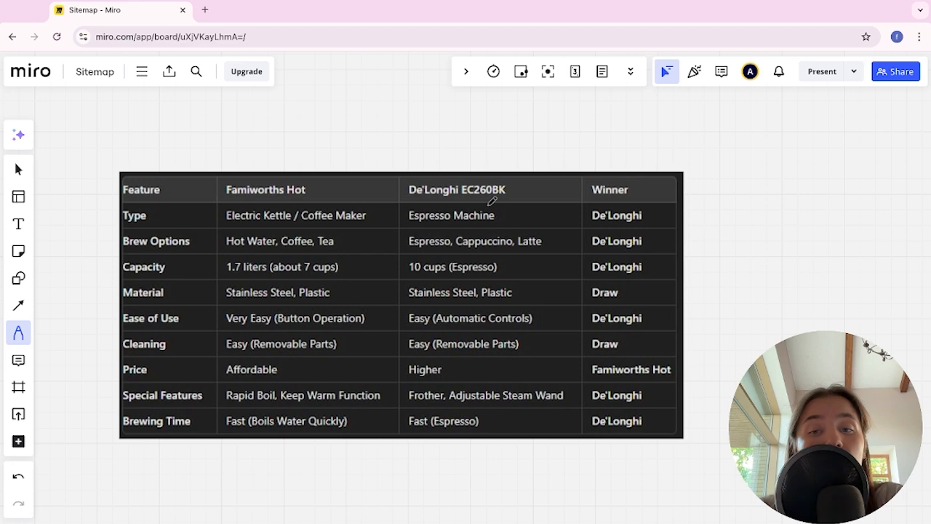
mouse_move(244, 222)
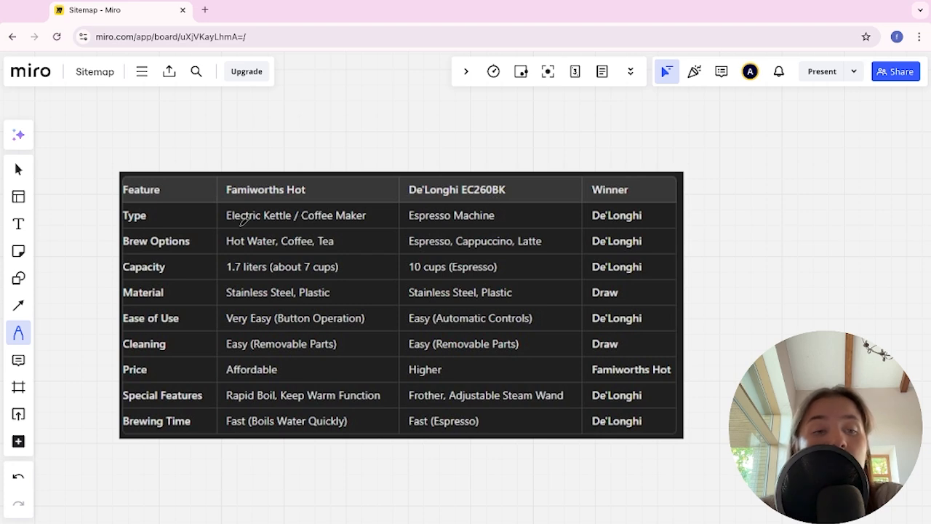
mouse_move(392, 231)
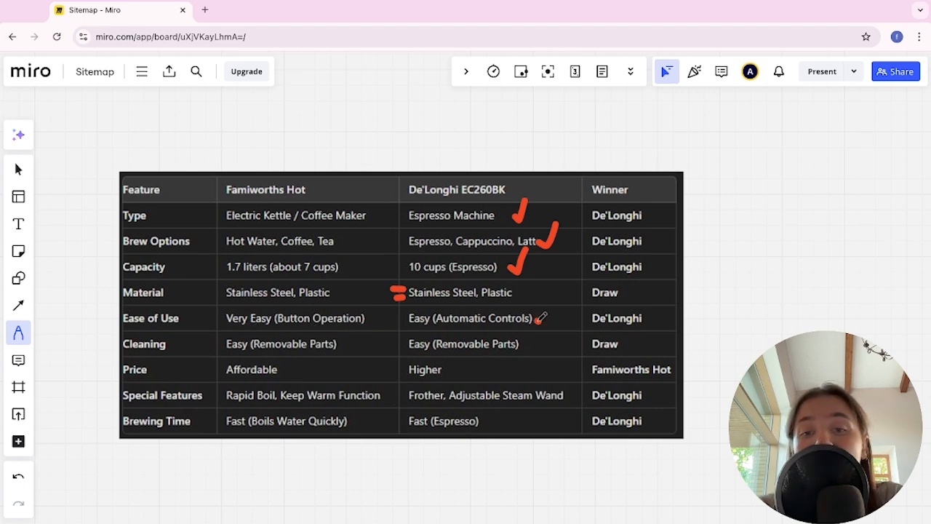
- Draw a red pen checkmark after 'Easy (Automatic Controls)' in the Ease of Use row
drag(542, 306, 550, 324)
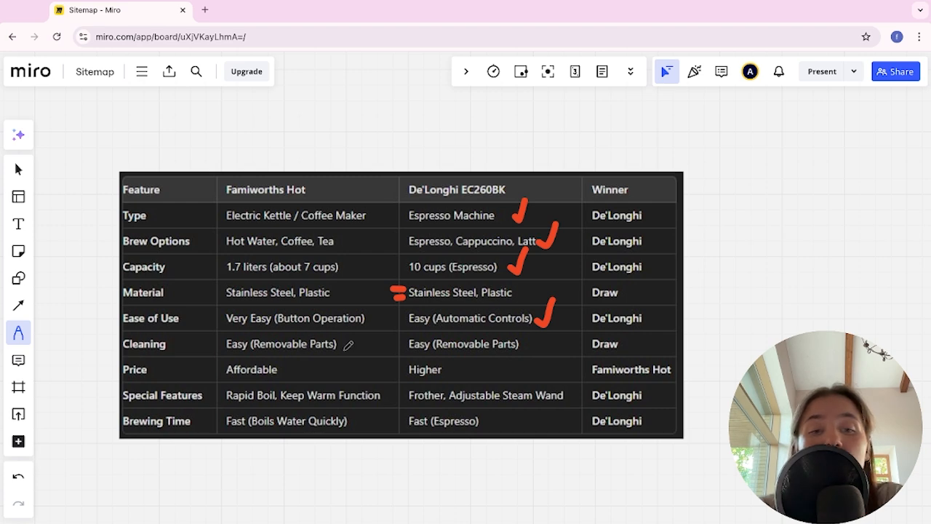
mouse_move(405, 331)
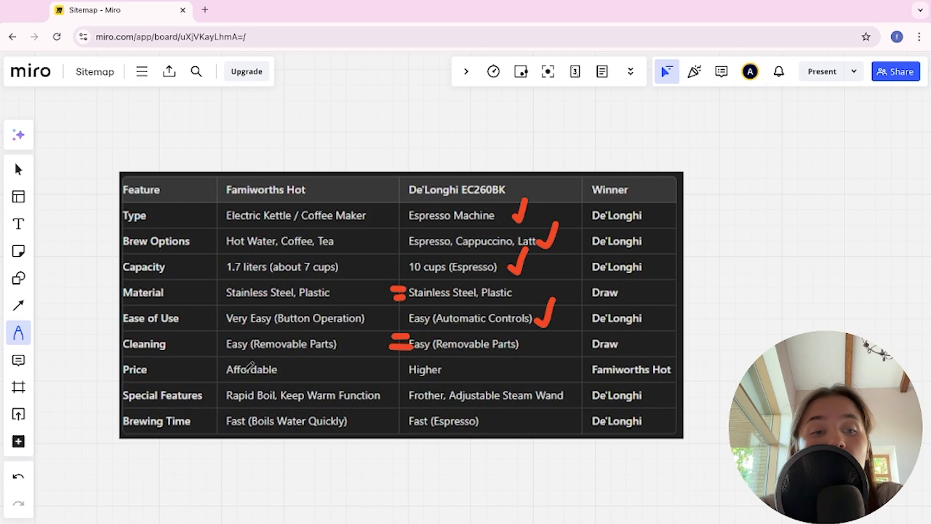
mouse_move(251, 369)
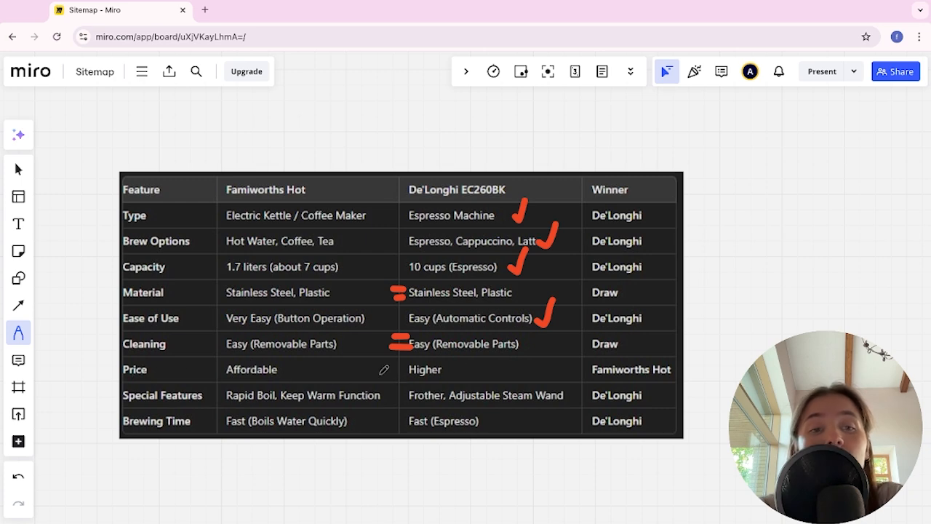